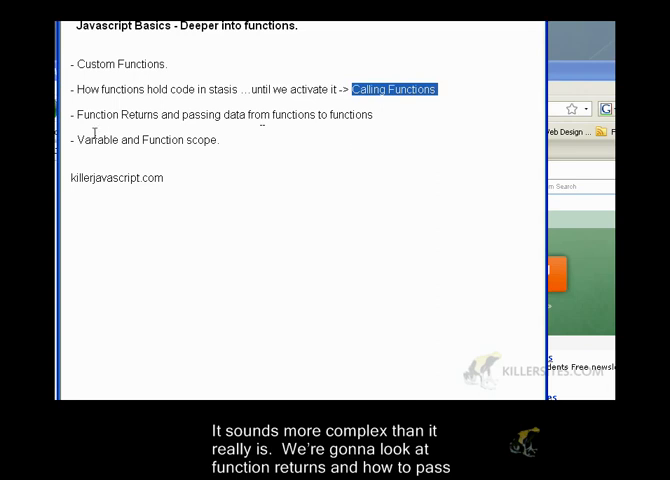
Move the </head><body><h2> lines below </script> so the products script sits in the head.
double_click(111, 114)
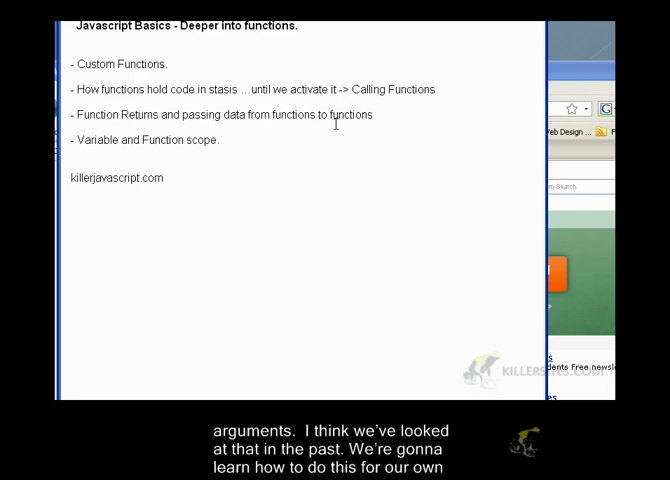
triple_click(220, 114)
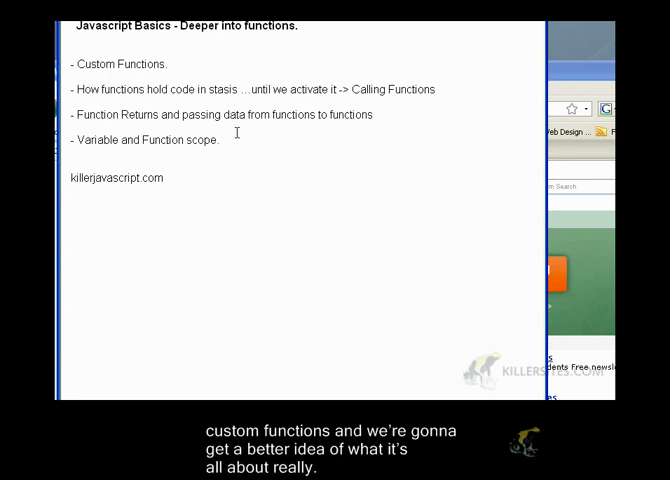
drag(72, 140, 226, 140)
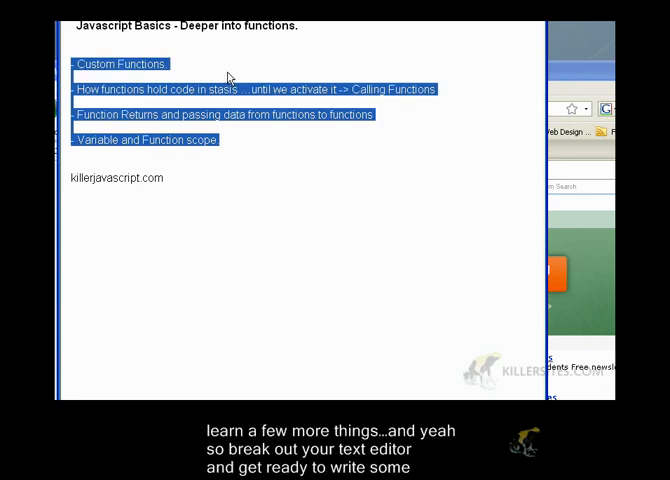
mouse_move(345, 68)
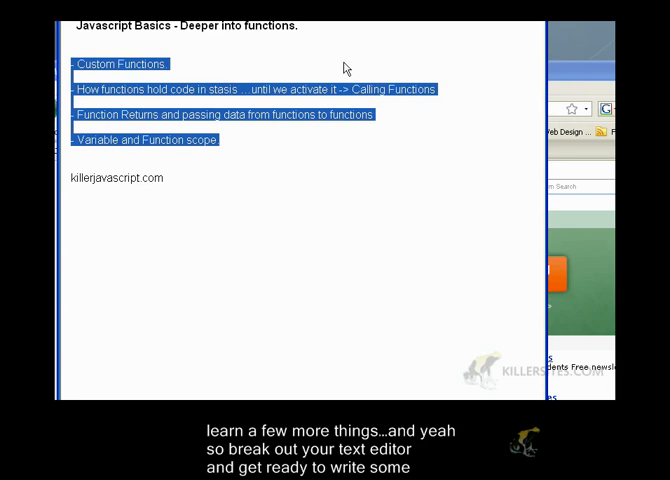
mouse_move(352, 66)
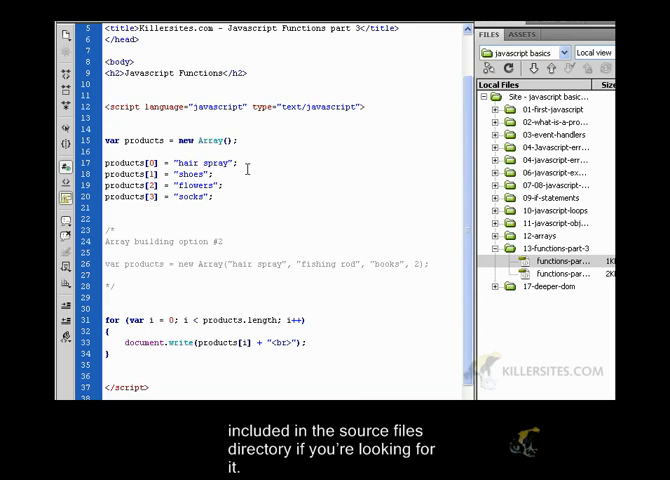
scroll(down, 3)
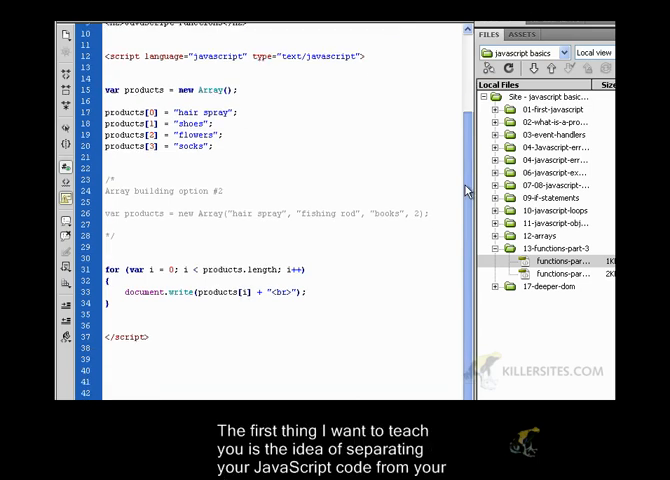
scroll(down, 3)
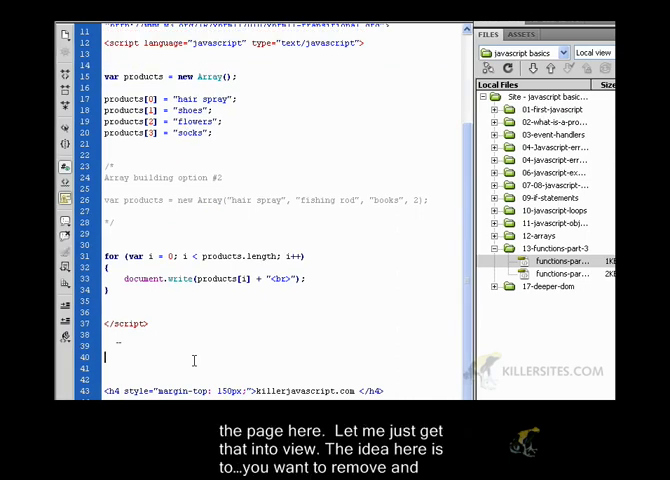
scroll(up, 3)
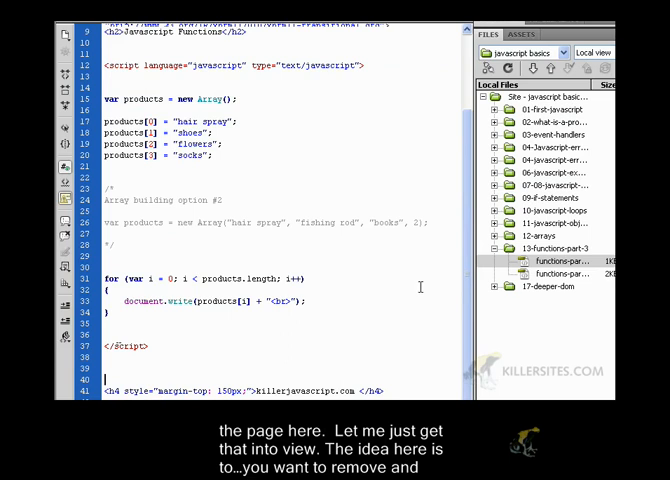
scroll(up, 3)
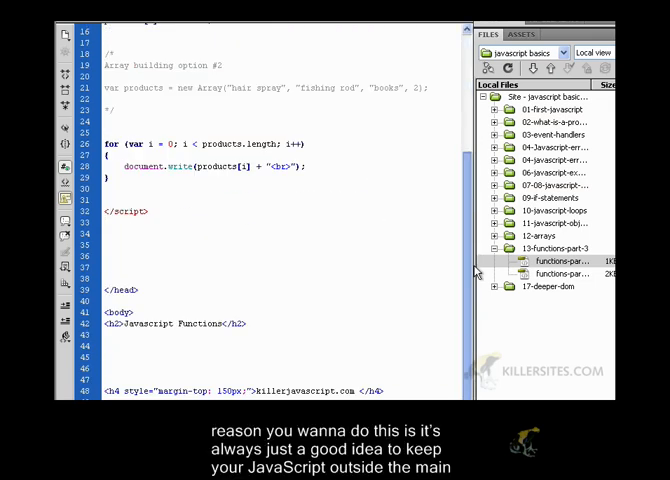
scroll(up, 3)
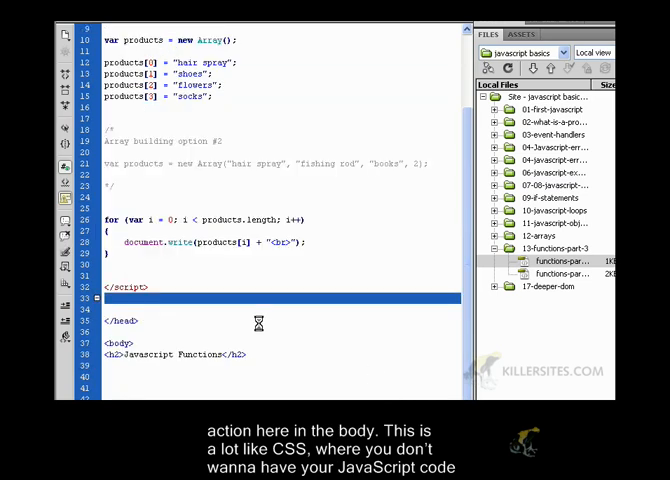
drag(200, 96, 130, 288)
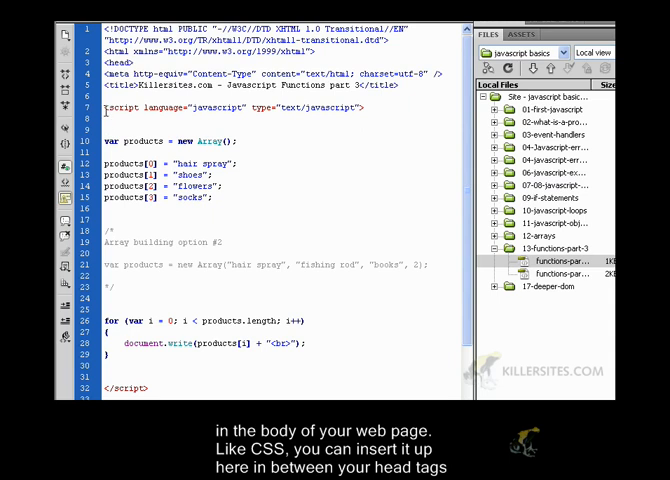
drag(100, 108, 148, 388)
text(function)
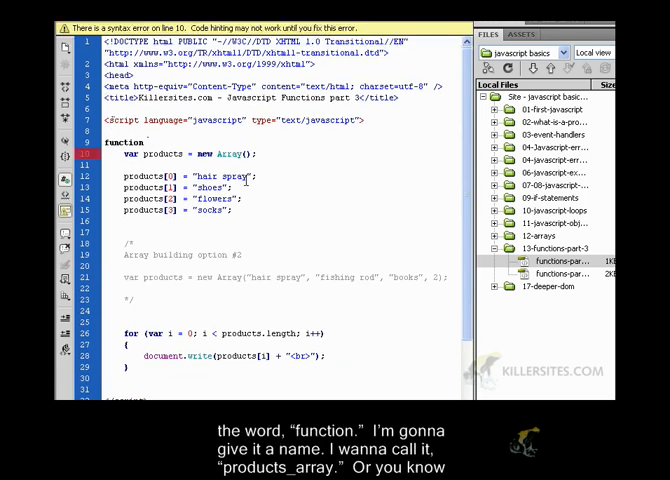
Type 'function products_list() {' above the products array to open the function.
text(products_list)
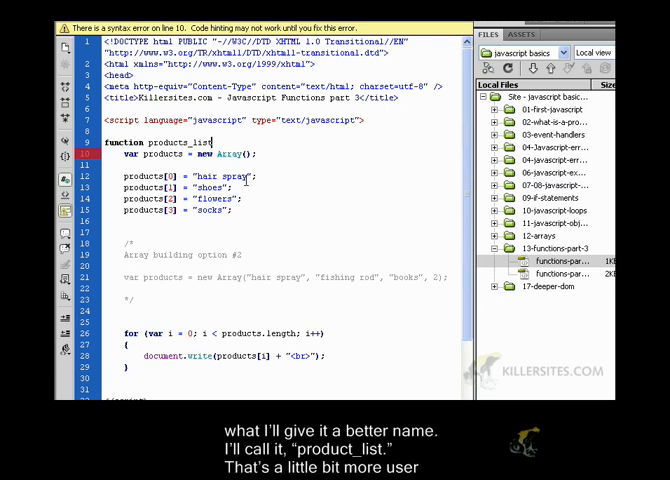
text(())
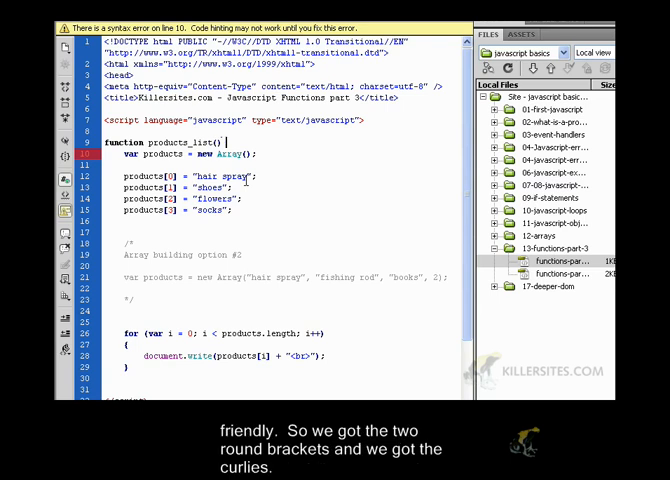
text({)
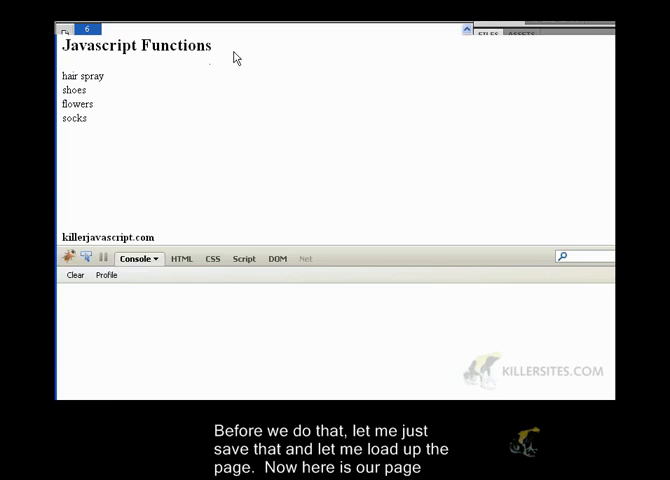
mouse_move(164, 171)
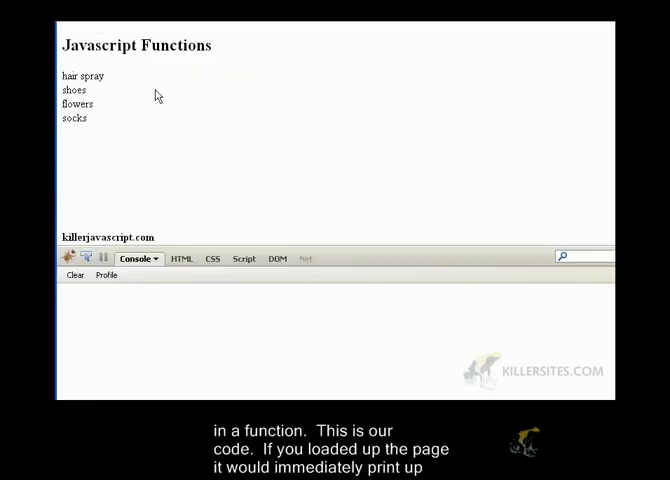
Back in Dreamweaver, highlight the products_list() function code that closes after the for loop.
drag(62, 74, 102, 124)
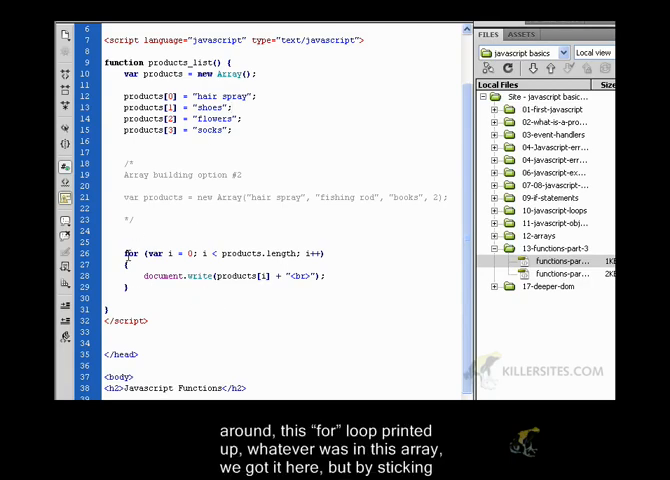
Review the products_list() function enclosing the array and printing loop, then clear the selection.
drag(128, 253, 130, 287)
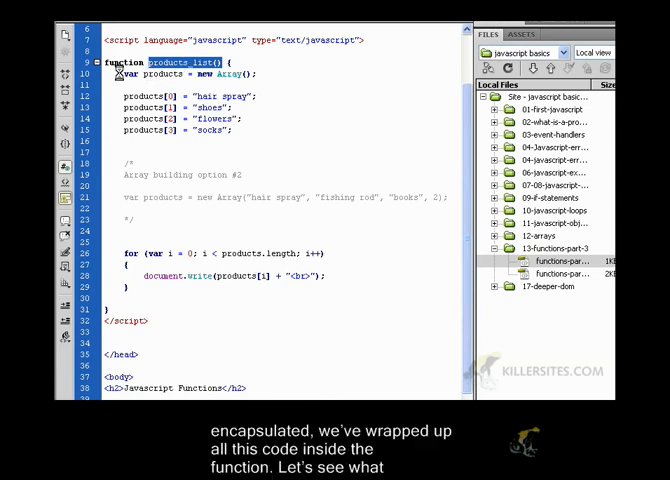
drag(118, 73, 357, 285)
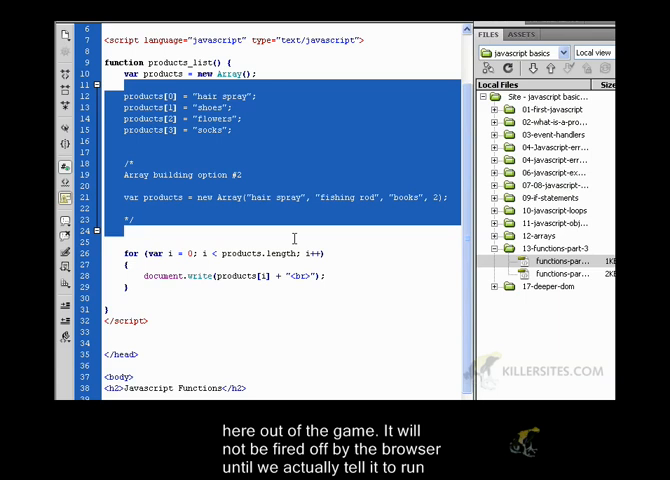
click(292, 294)
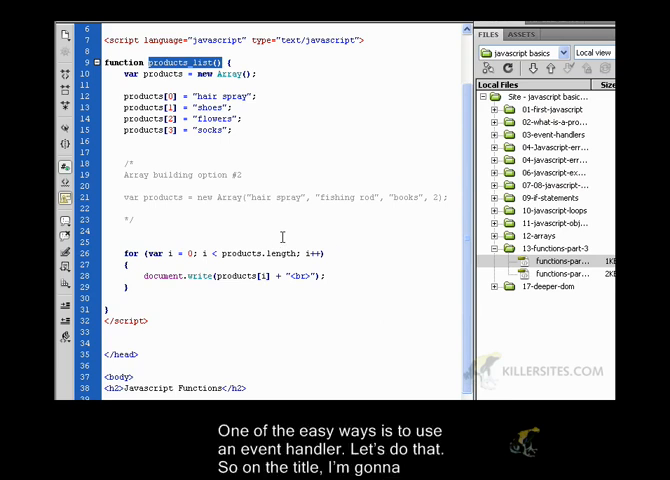
Add <h3 onclick="products_list();">Show List</h3> below the h2 in the body.
scroll(down, 3)
text(<h3></h3>)
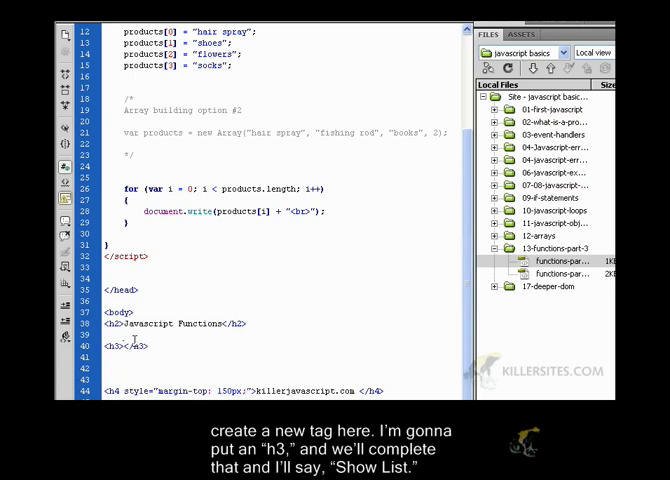
text(Sho)
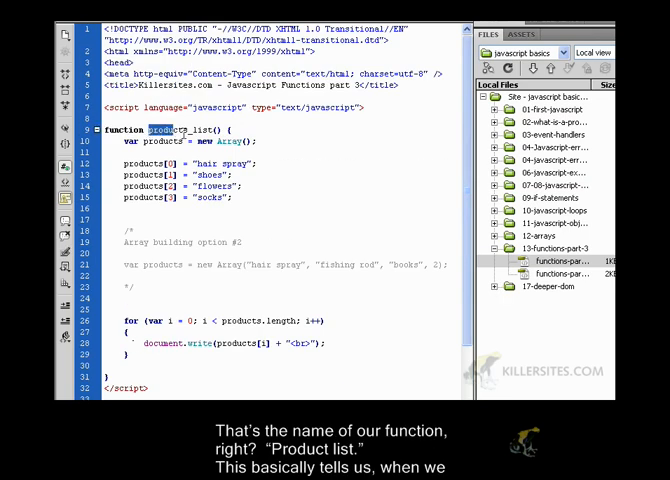
scroll(down, 3)
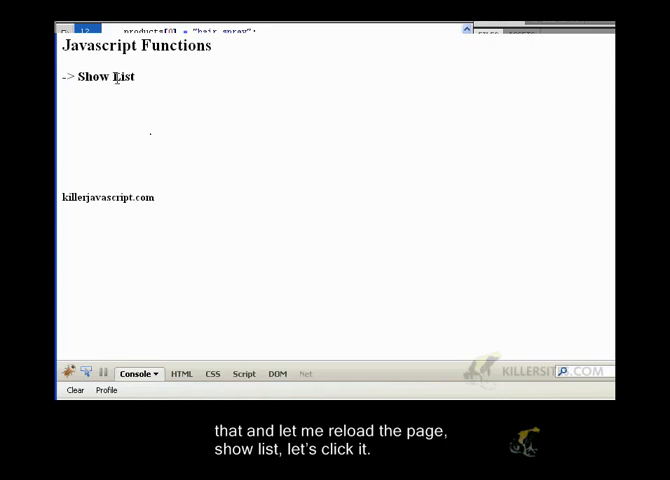
Click Show List in Firefox to print hair spray, shoes, flowers and socks.
click(97, 76)
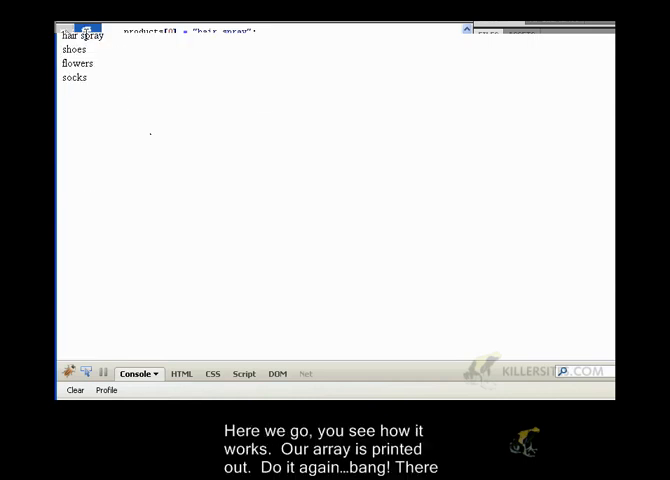
mouse_move(67, 113)
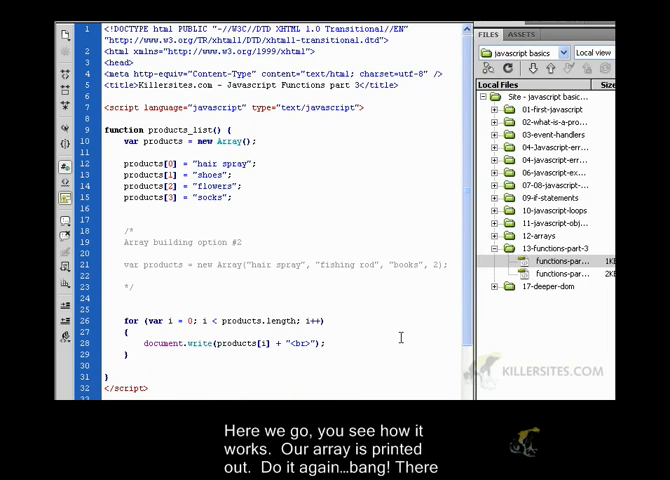
scroll(down, 3)
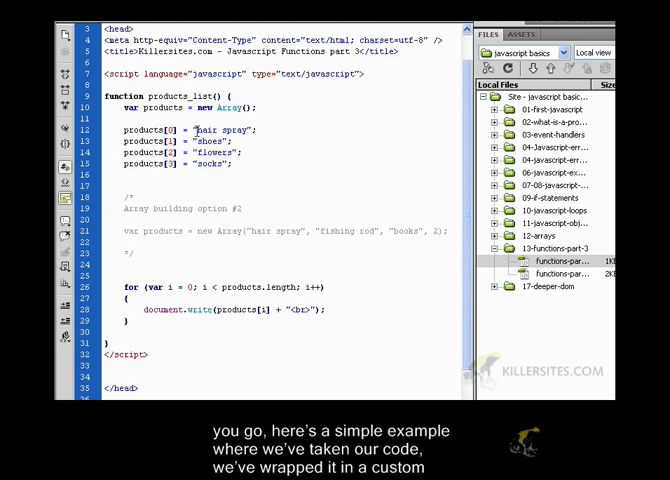
double_click(174, 94)
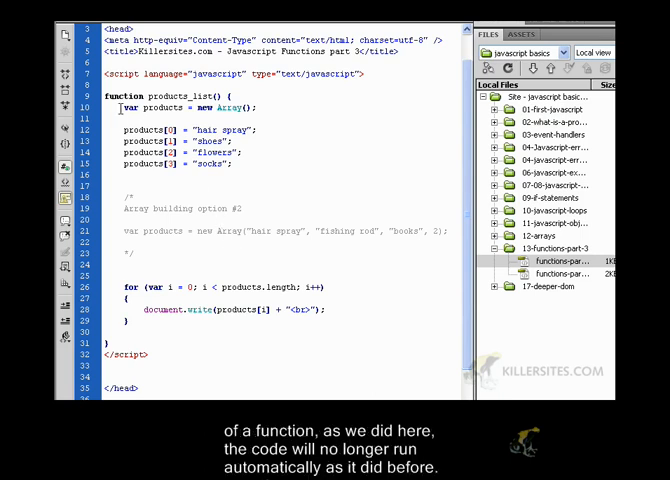
drag(120, 107, 340, 320)
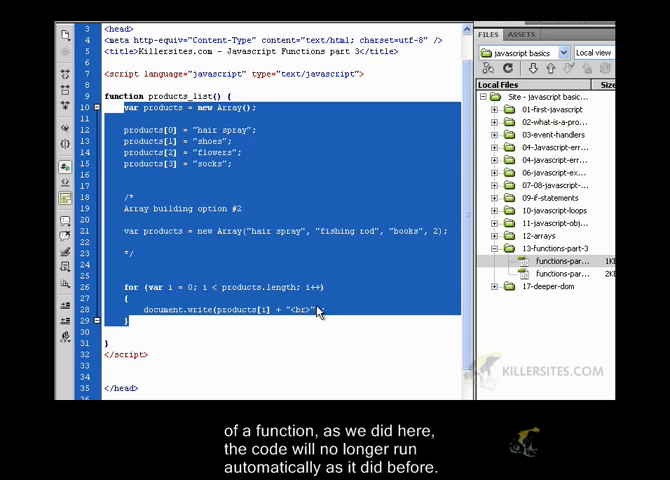
click(283, 320)
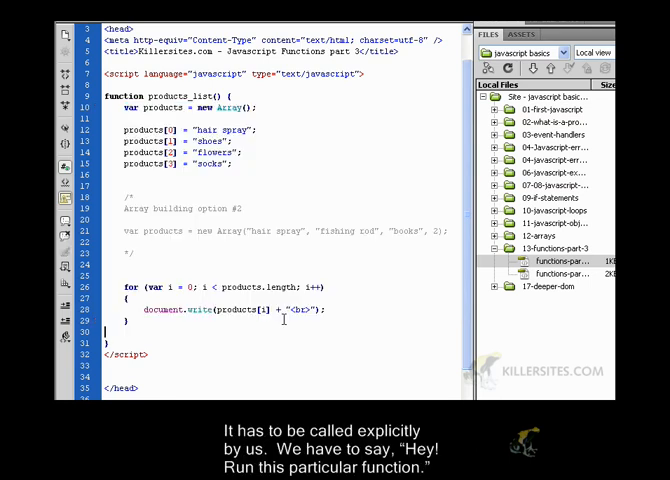
scroll(down, 3)
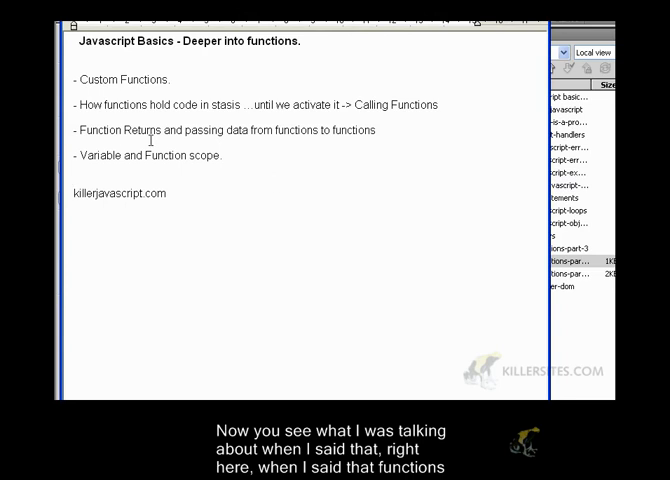
drag(75, 105, 160, 105)
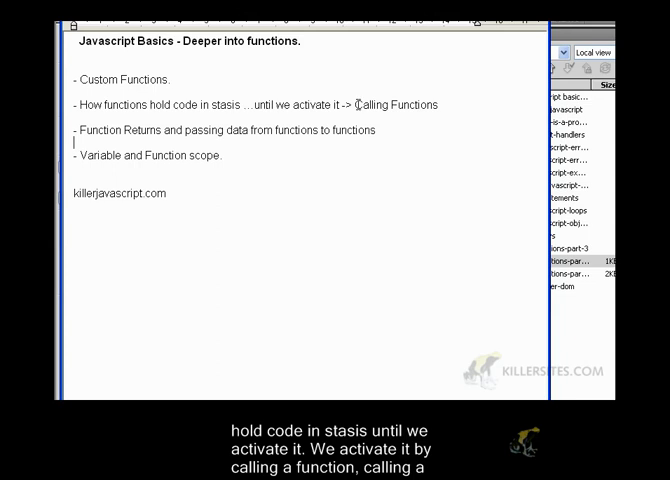
double_click(400, 105)
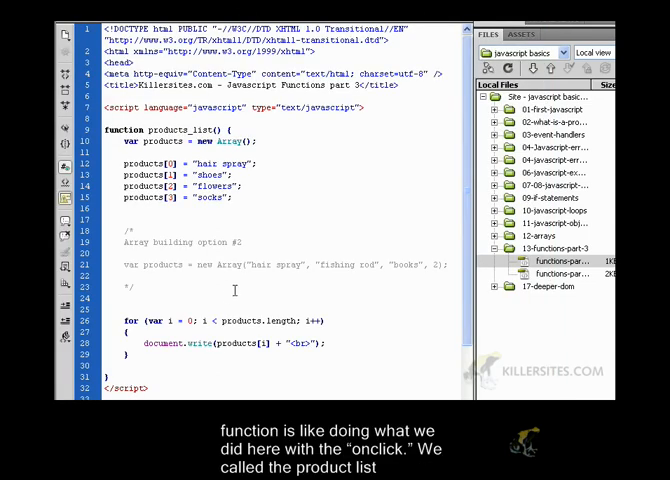
scroll(down, 3)
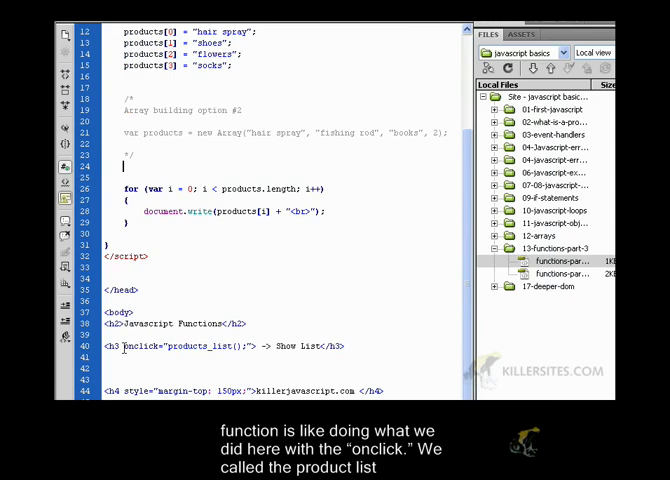
double_click(195, 346)
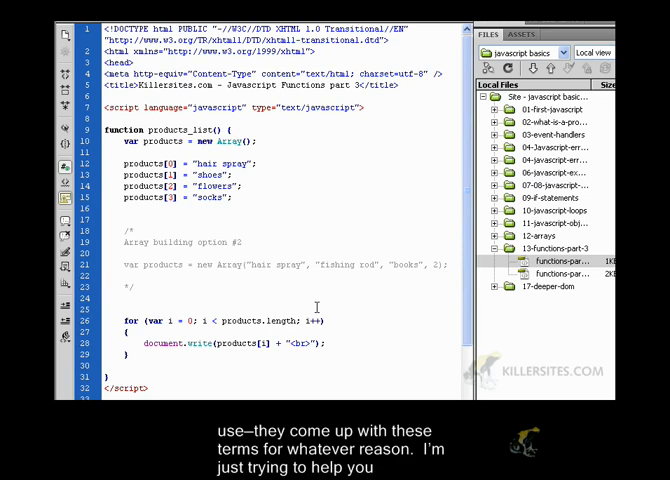
scroll(down, 3)
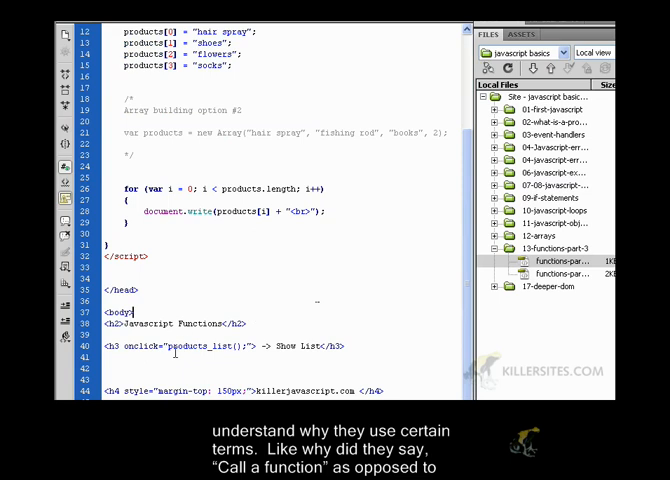
double_click(198, 347)
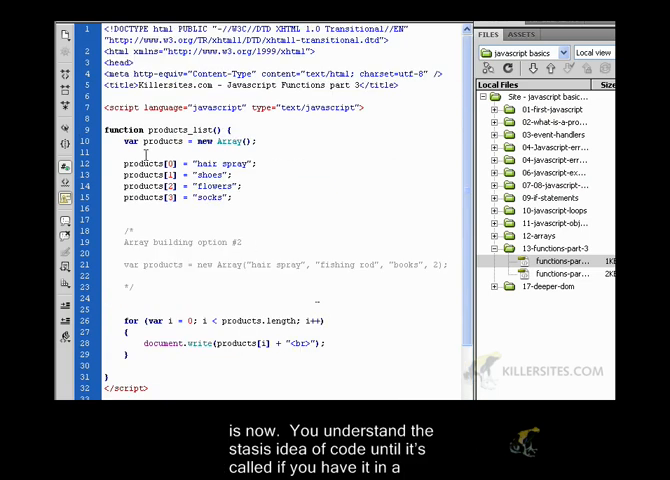
double_click(180, 128)
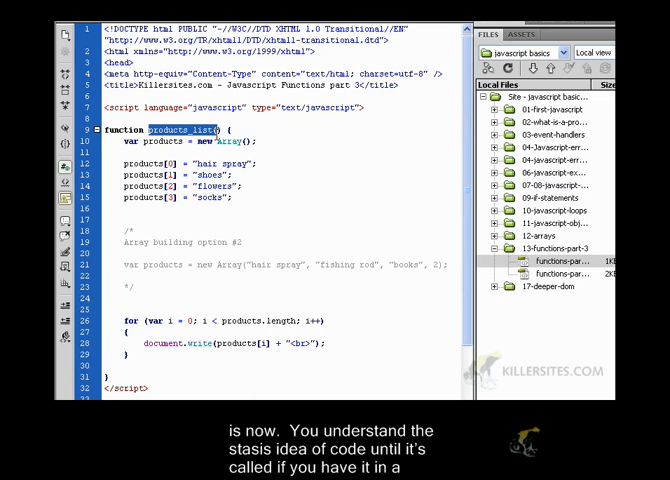